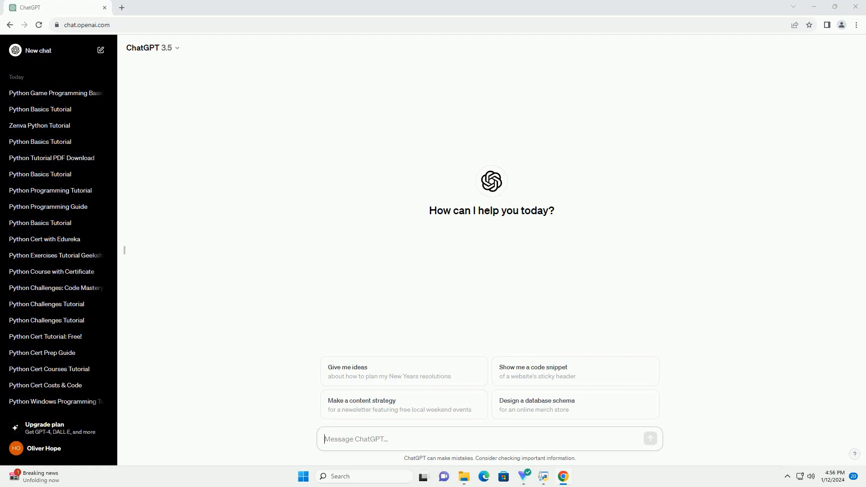
- Send the prompt requesting a Python interview questions tutorial
key("Return")
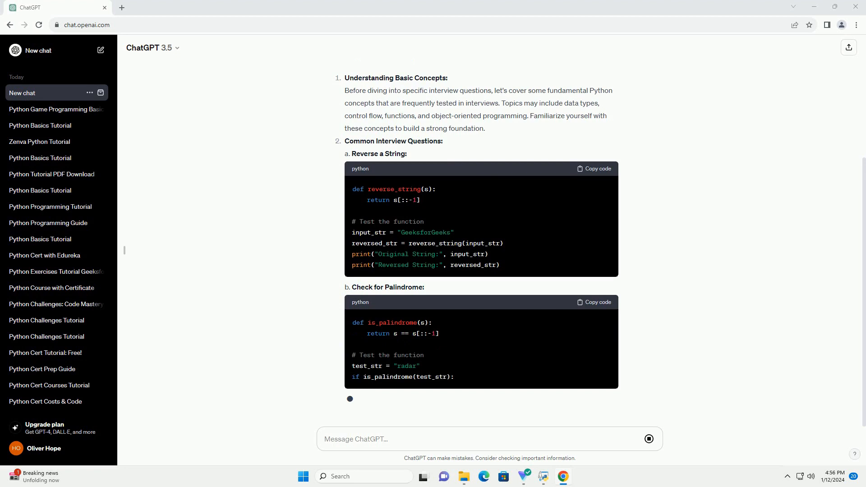
- Scroll through the streaming palindrome and factorial code blocks into the Data Structures section
scroll("down", 3)
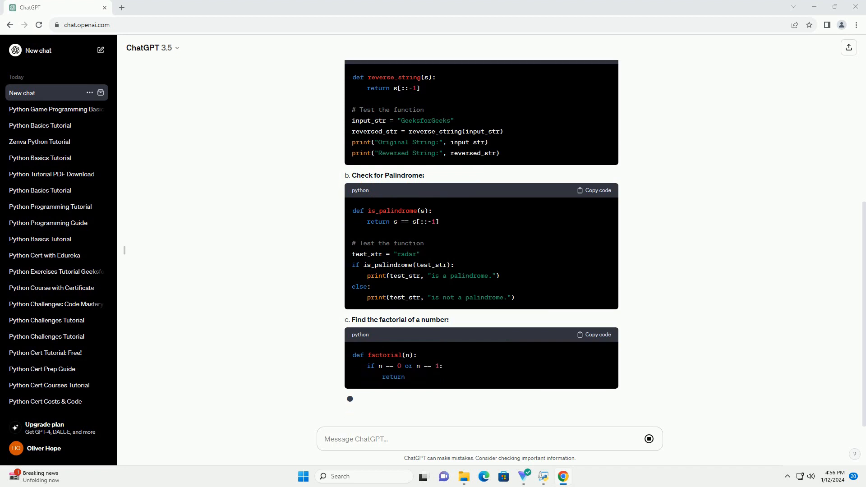
scroll("down", 3)
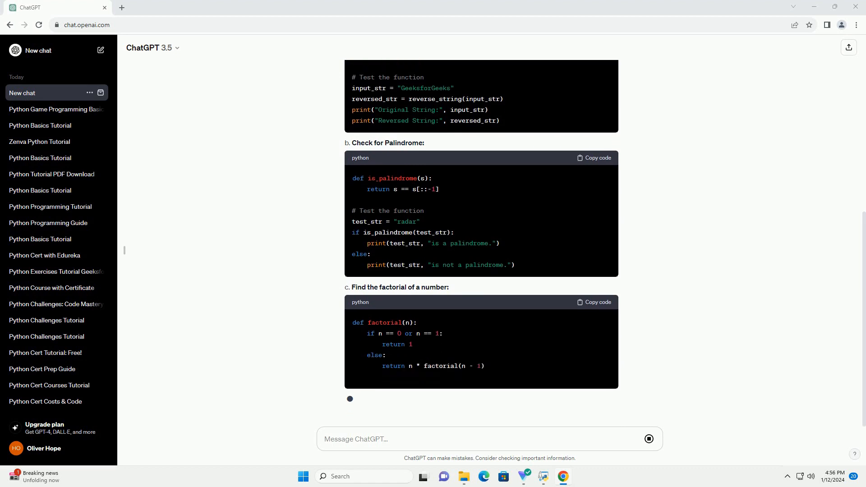
scroll("down", 3)
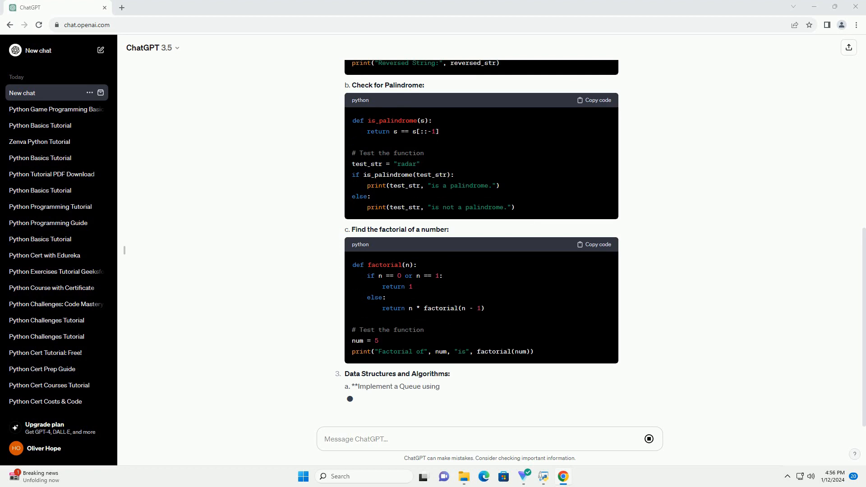
scroll("down", 3)
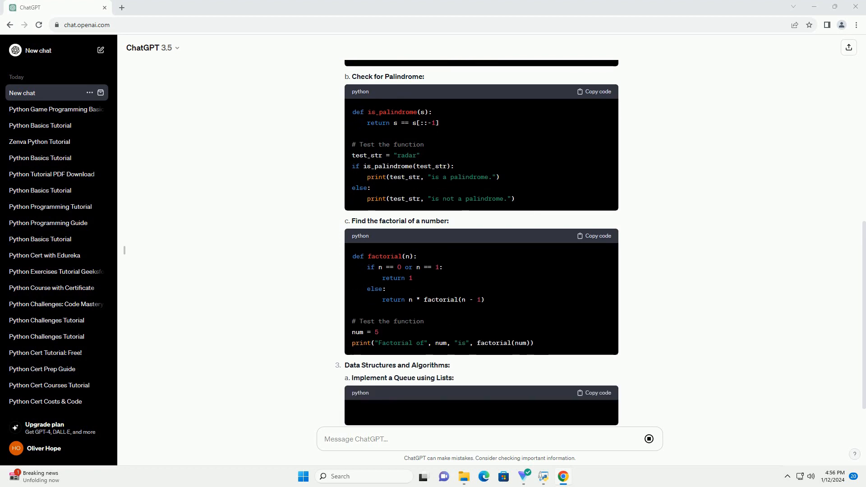
- Scroll to follow the Queue class with its constructor and enqueue method appearing
scroll("down", 3)
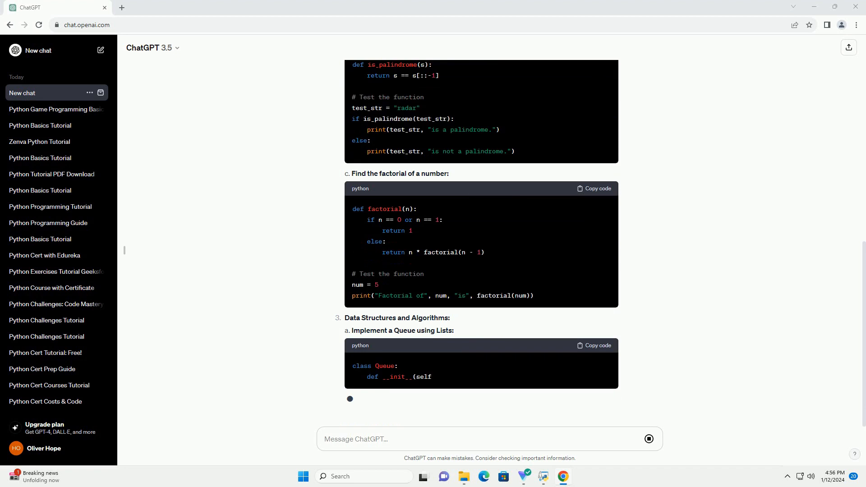
scroll("down", 3)
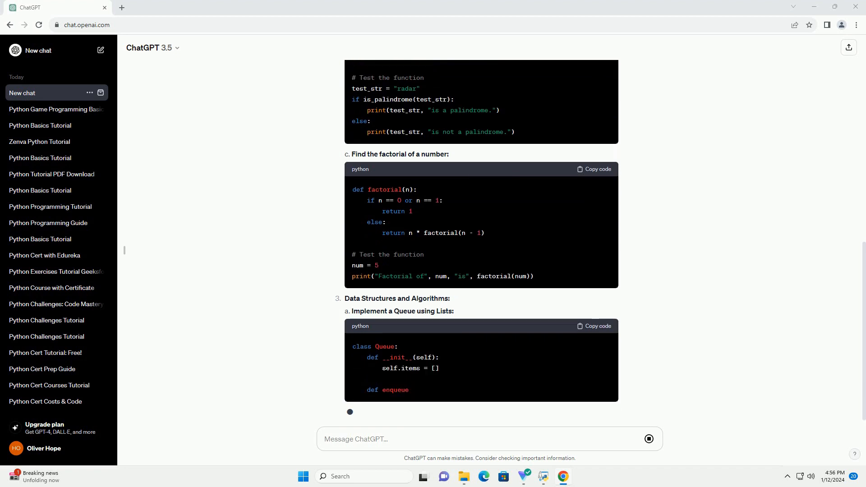
scroll("down", 3)
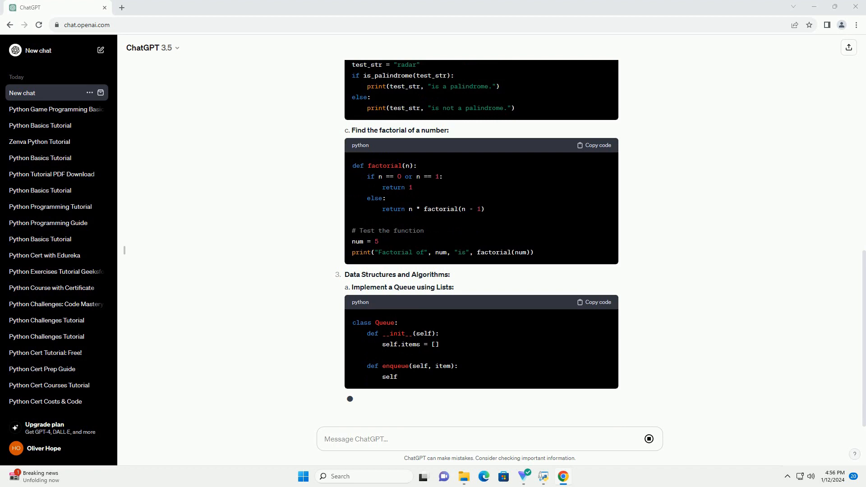